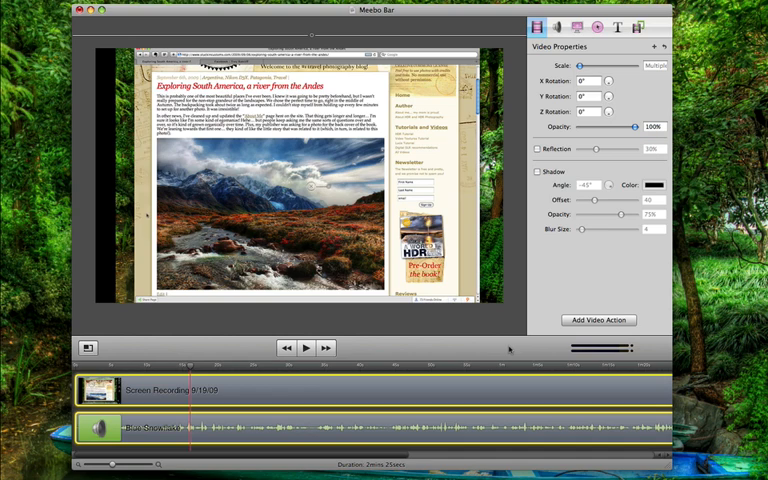
{"action": "mouse_move", "coordinate": [508, 350]}
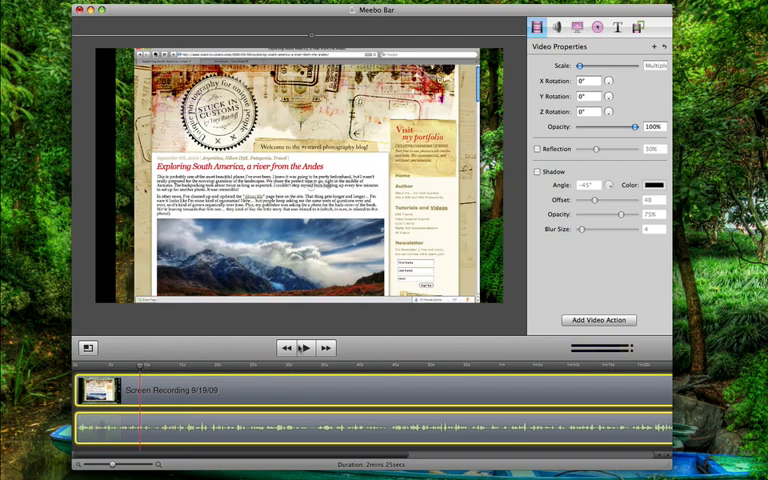
- Split the recording clip at the playhead where the dialog appears in the footage
{"action": "left_click", "coordinate": [304, 348]}
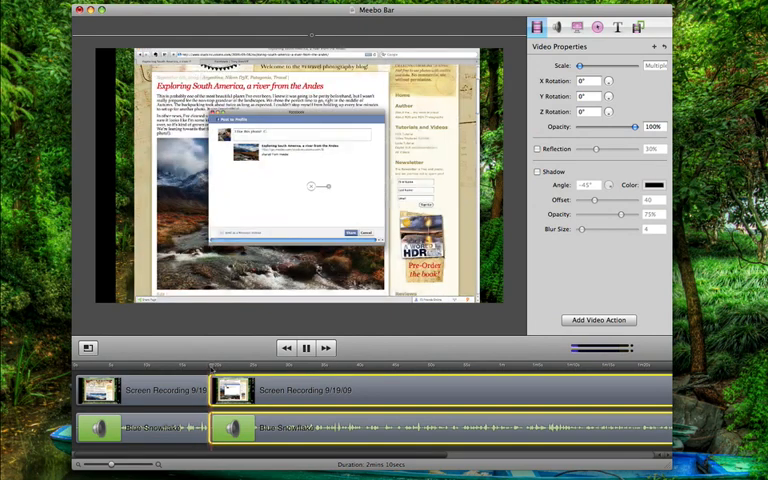
{"action": "left_click", "coordinate": [304, 348]}
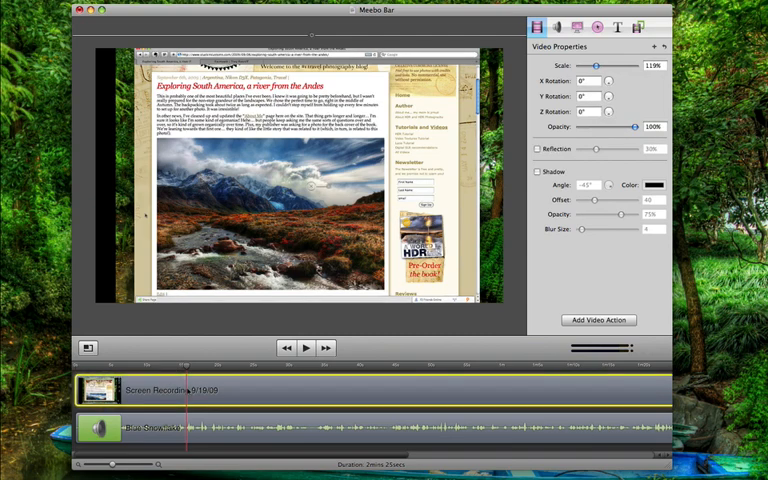
- Add a Callout action to the selected clip from the Callout properties
{"action": "left_click", "coordinate": [596, 28]}
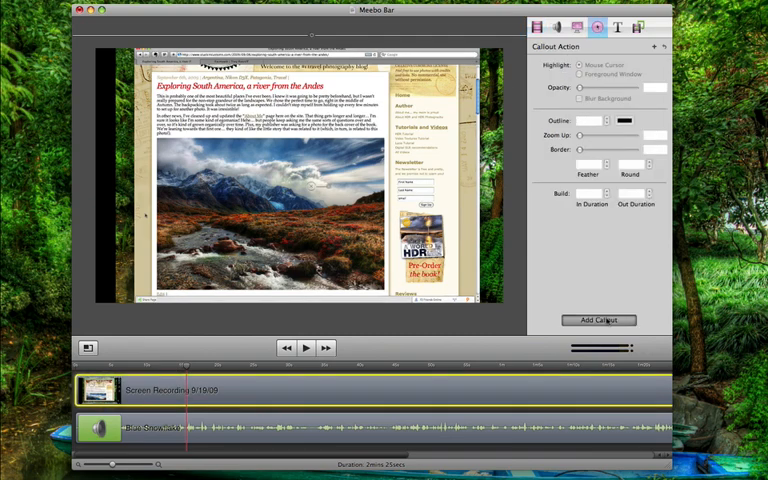
{"action": "left_click", "coordinate": [598, 320]}
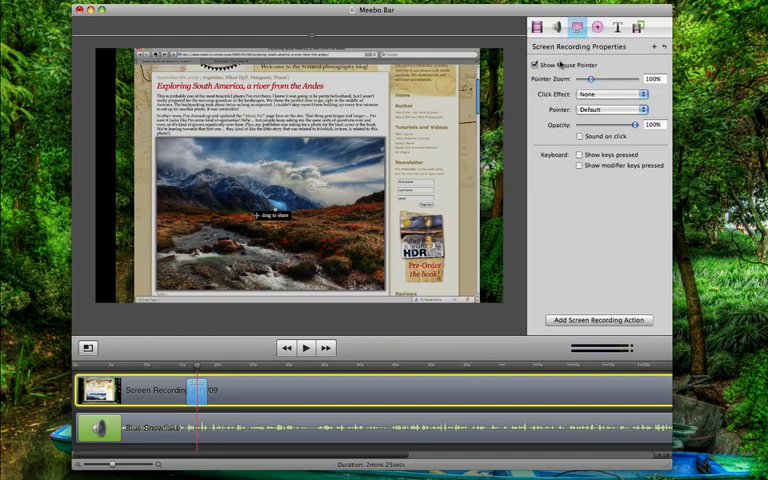
- Set the mouse pointer Click Effect to Radar in Screen Recording Properties
{"action": "left_click", "coordinate": [610, 92]}
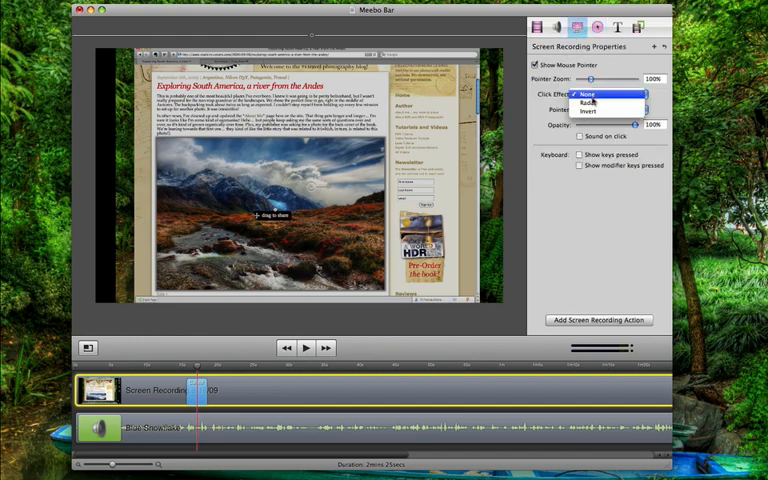
{"action": "left_click", "coordinate": [596, 102]}
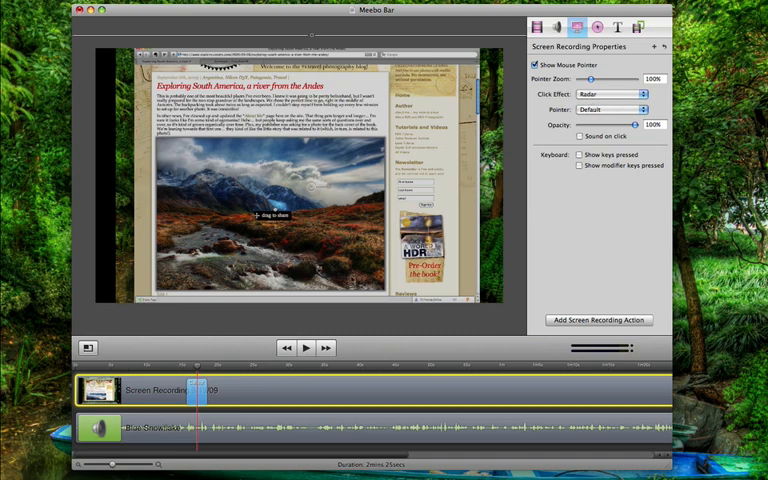
{"action": "left_click", "coordinate": [304, 348]}
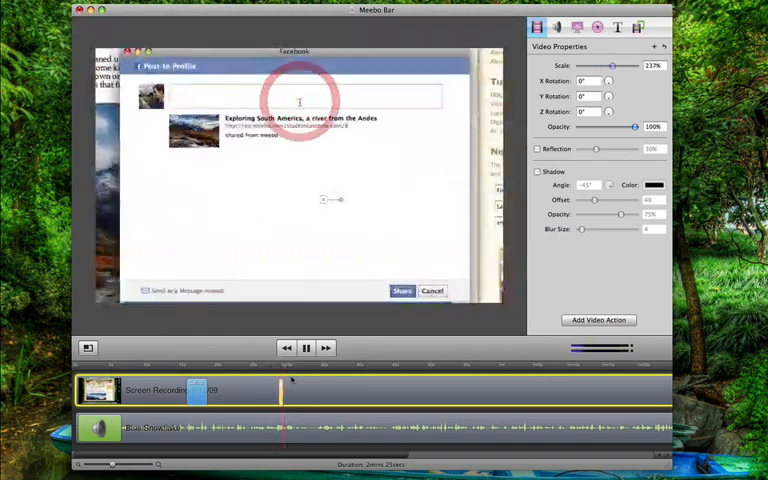
- Enter 'I lik' and play back the zoomed footage over the post dialog
{"action": "type", "text": "I lik"}
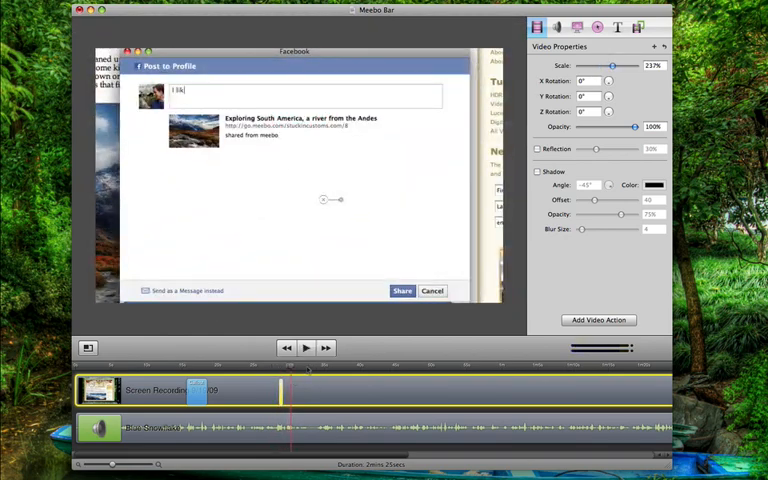
{"action": "left_click", "coordinate": [400, 292]}
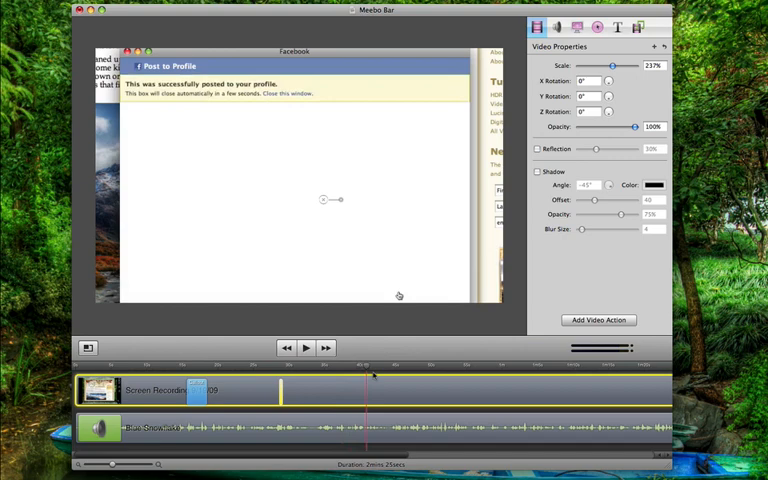